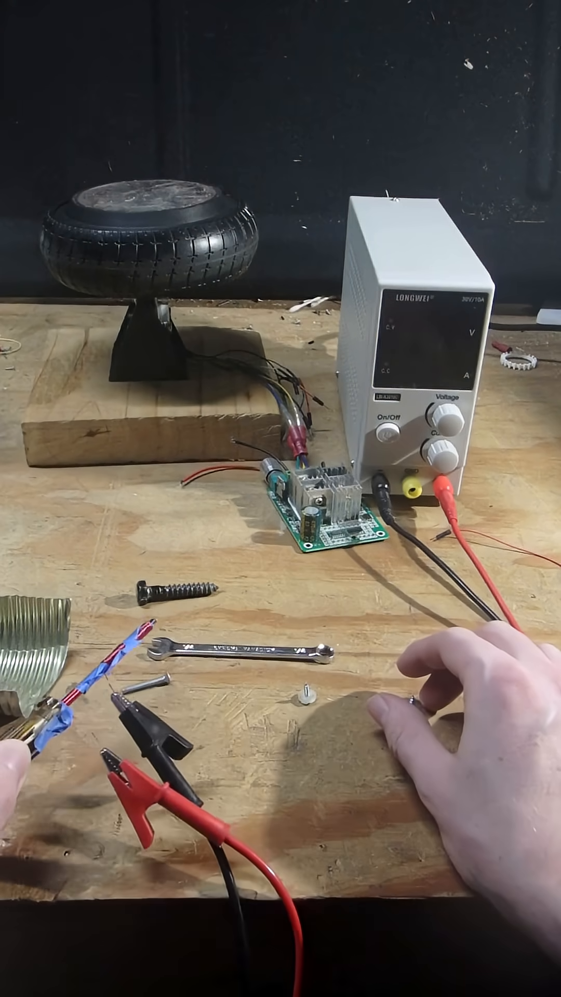
left_click(389, 433)
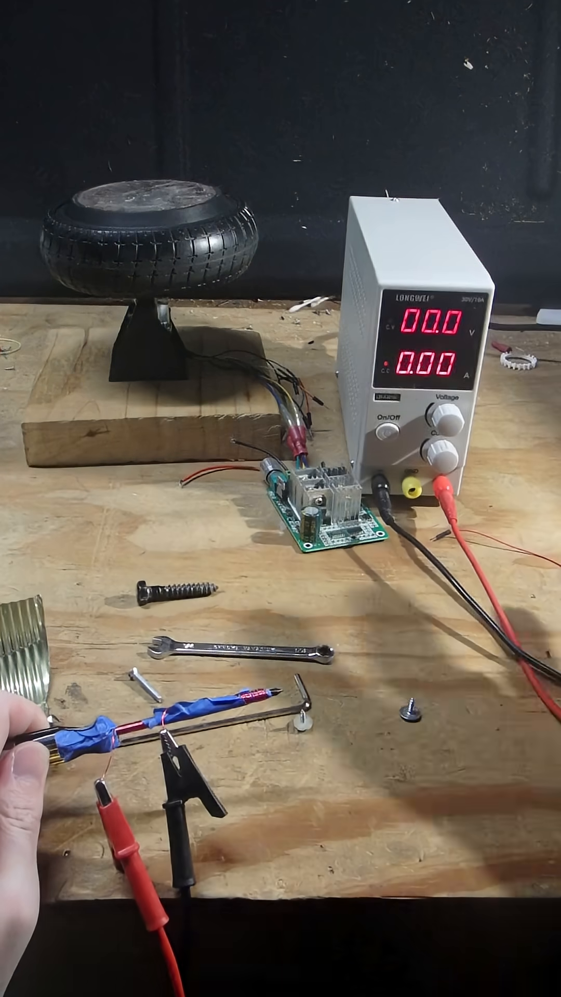